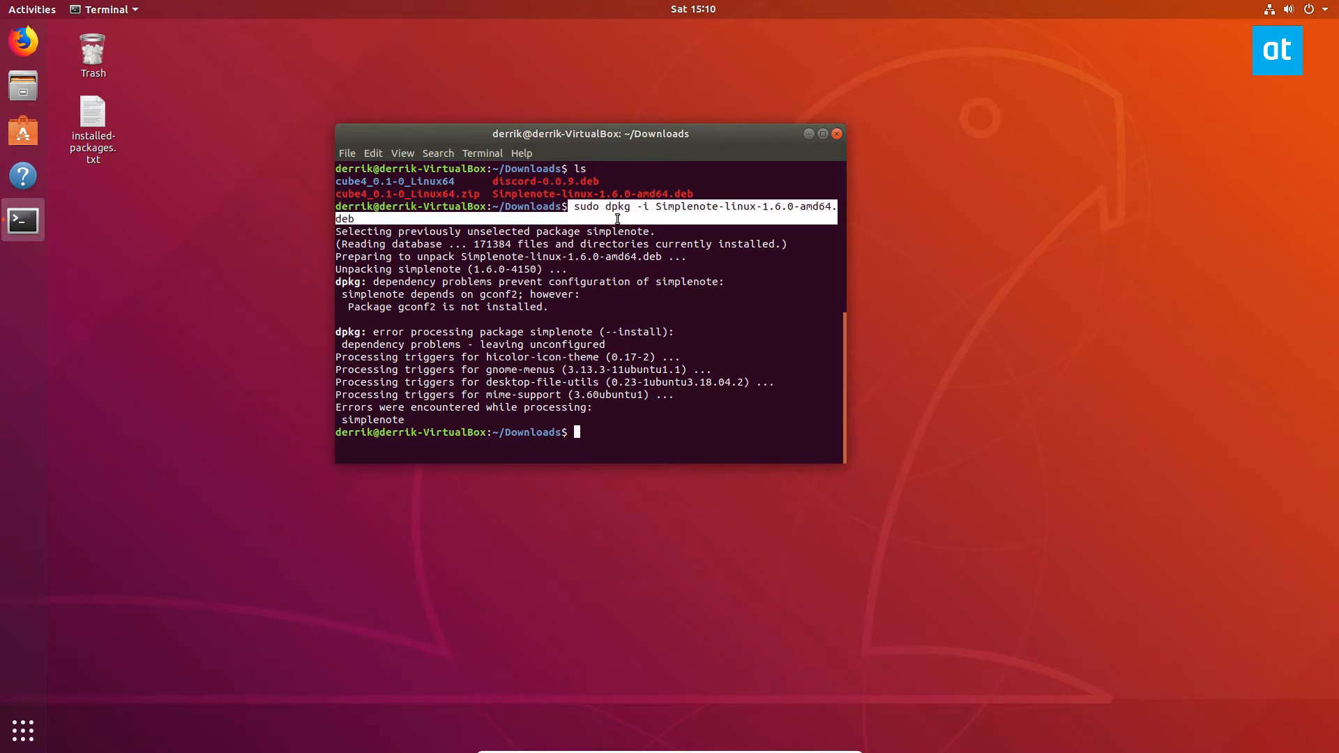
mouse_move(722, 300)
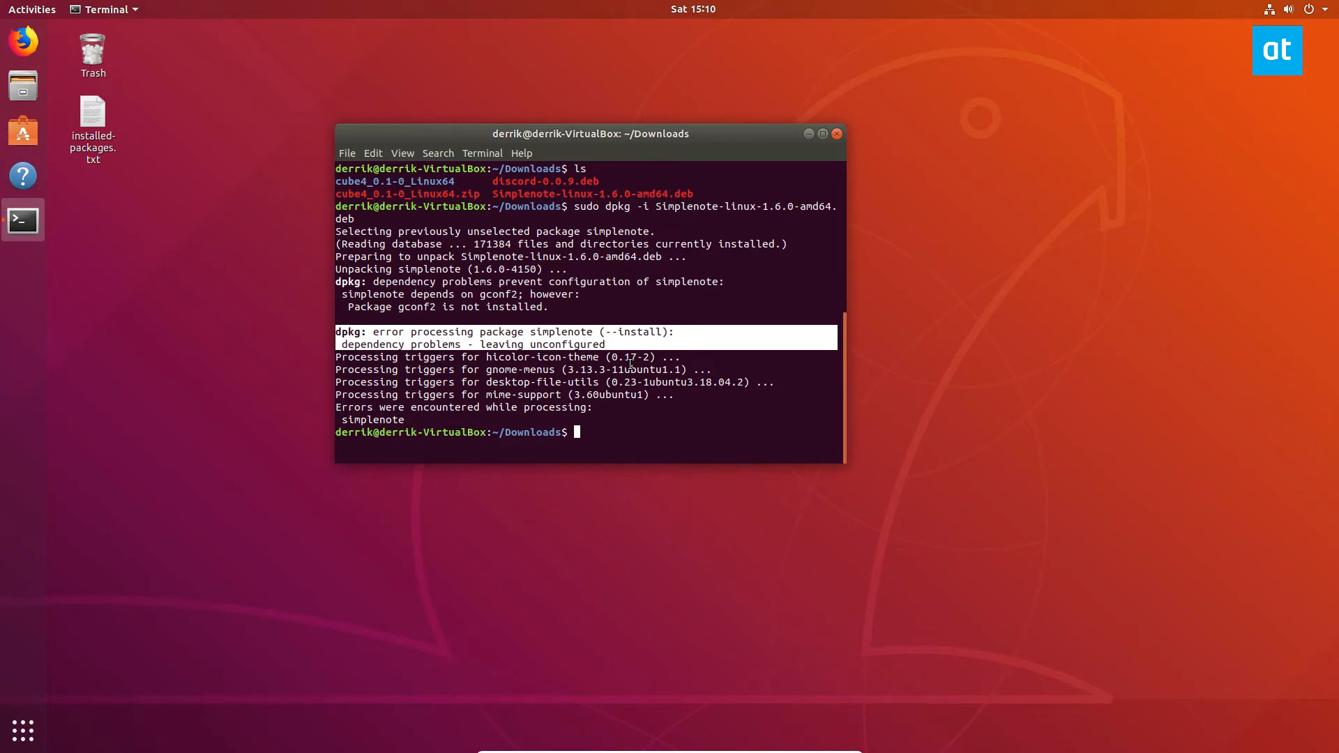
Step: Run sudo apt install -f to repair Simplenote's missing gconf2 dependency
type("sudo apt install")
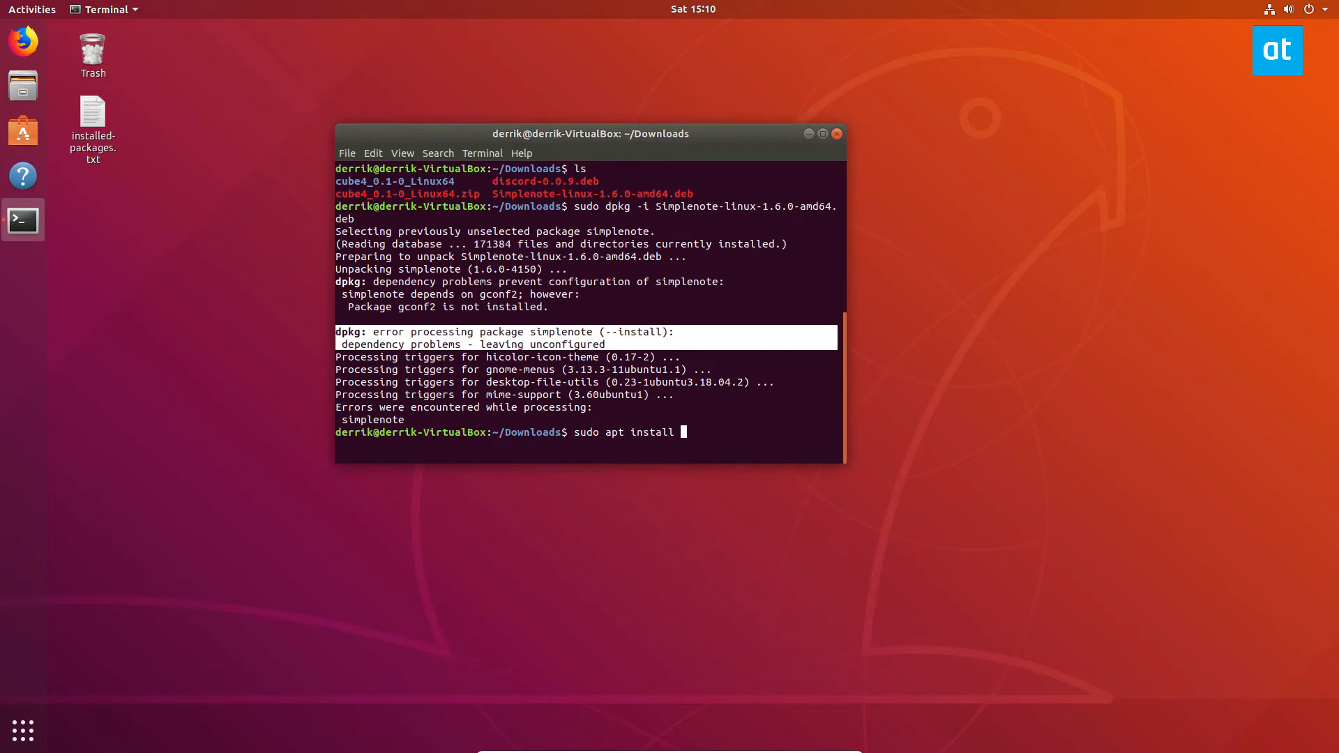
type("-f")
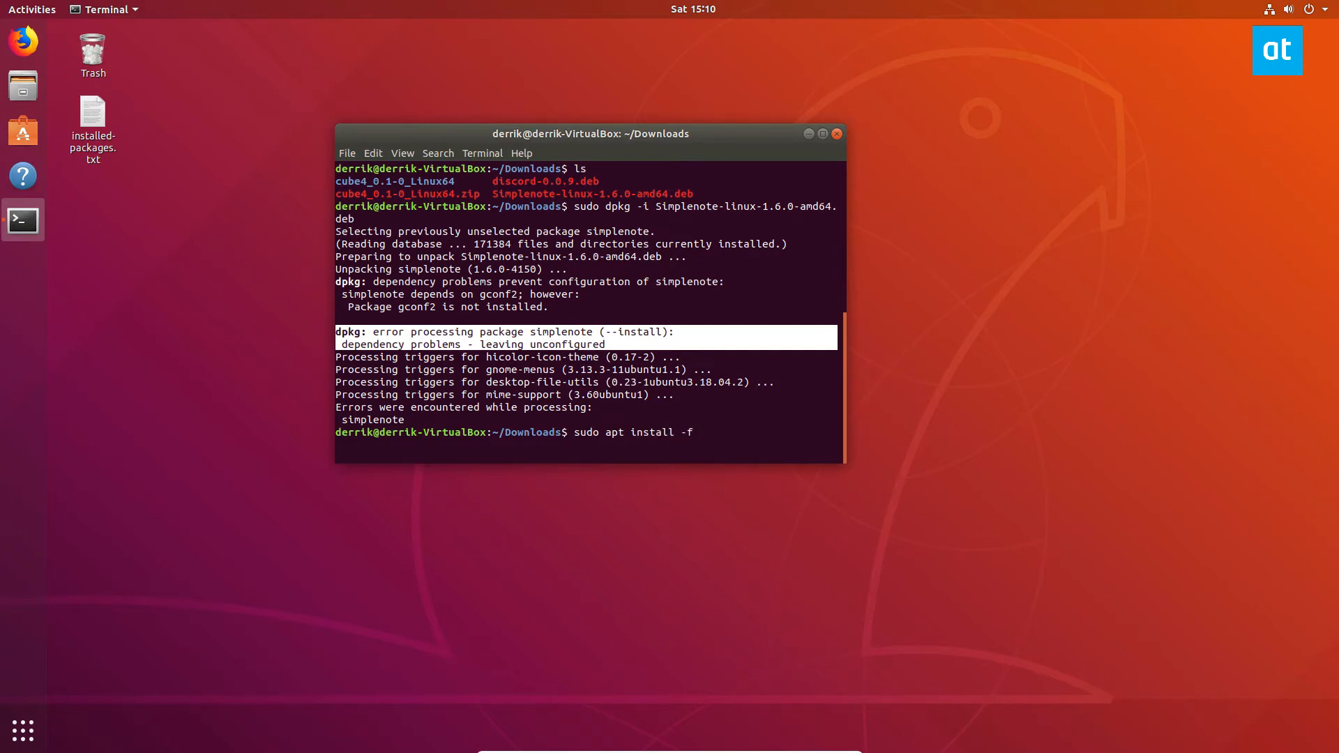
key("Return")
type("y")
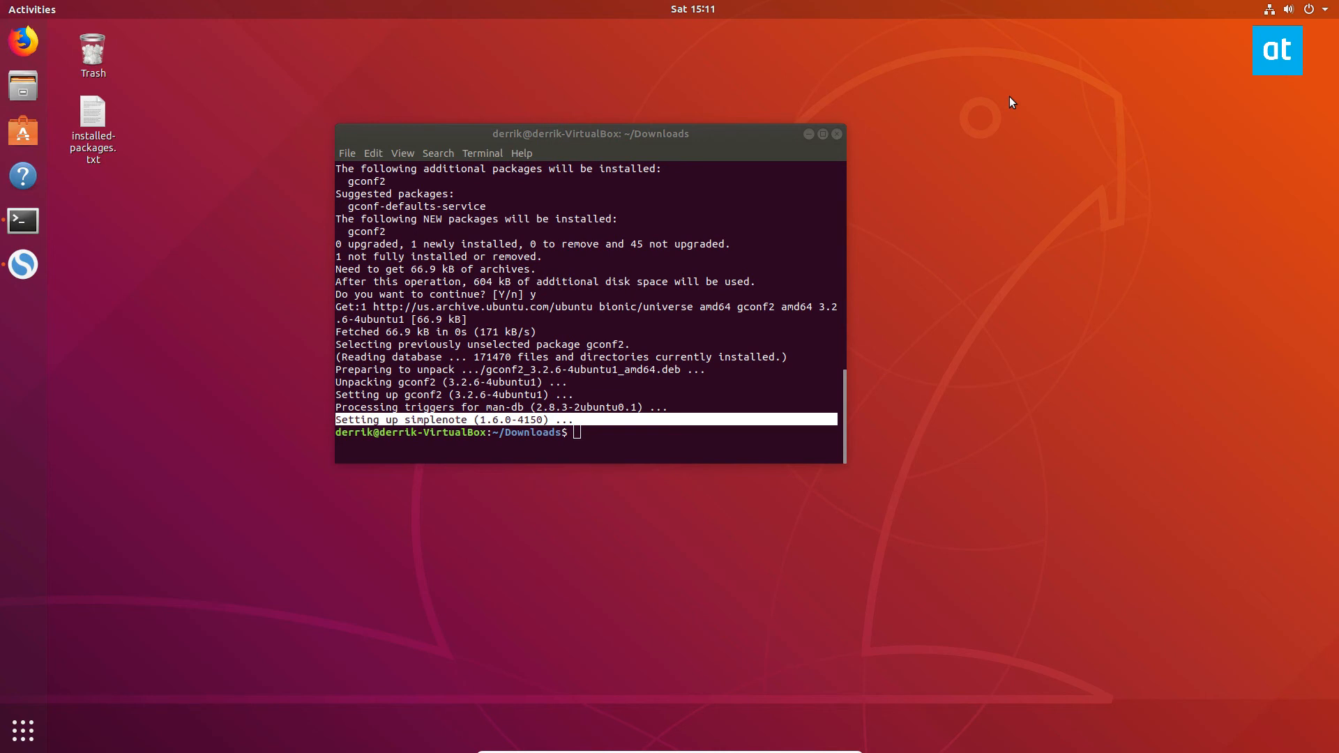
mouse_move(801, 739)
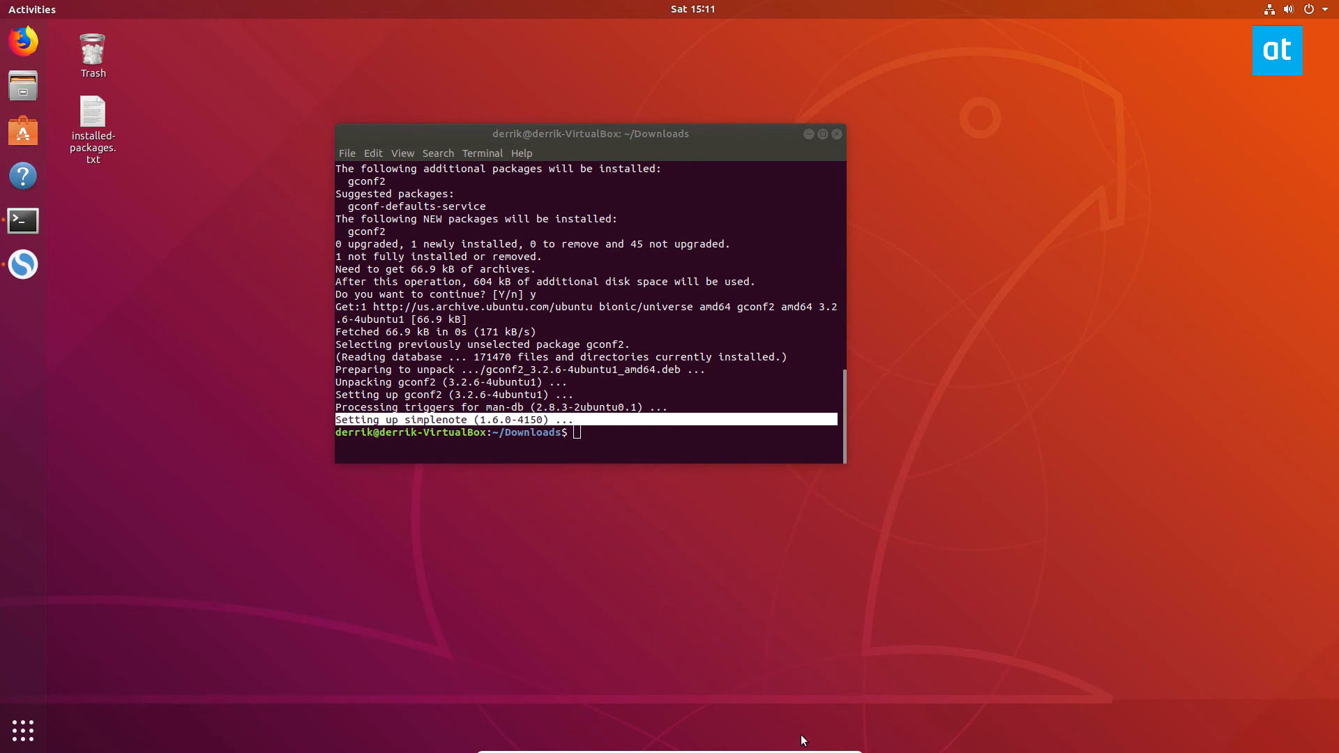
mouse_move(637, 437)
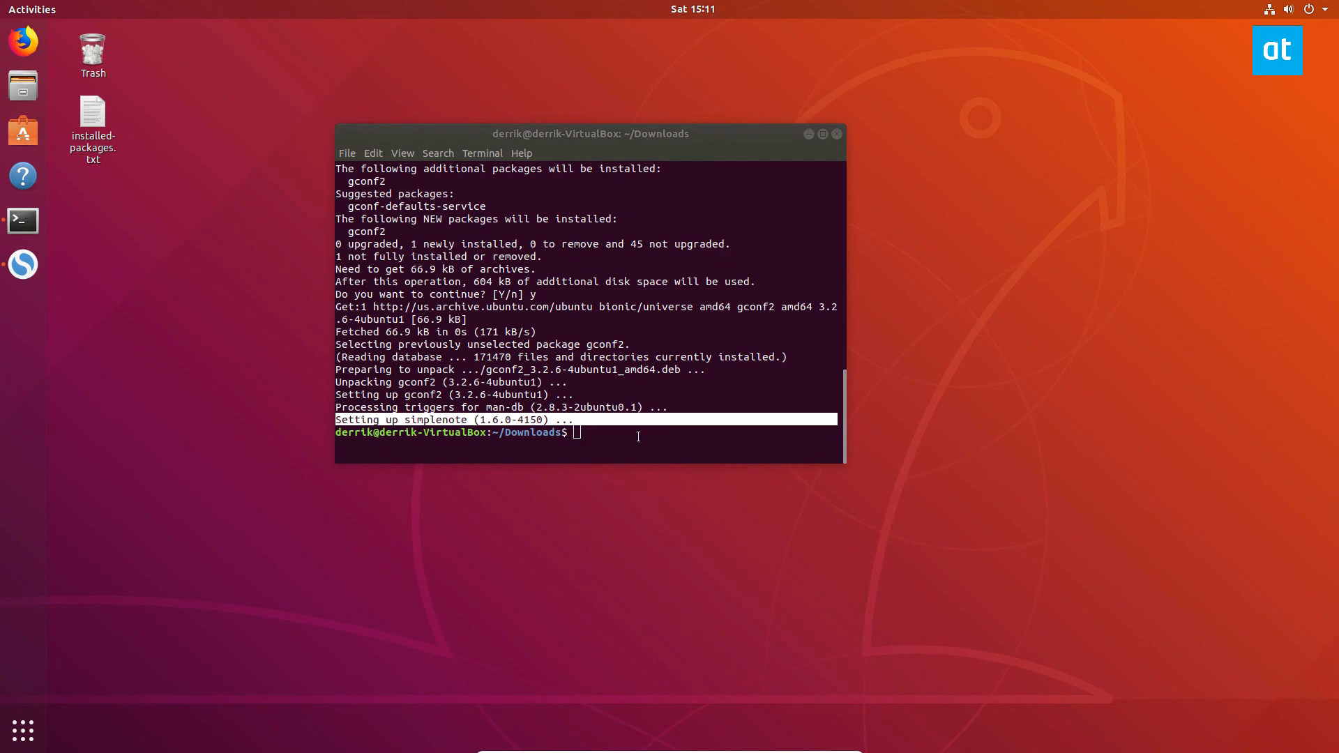